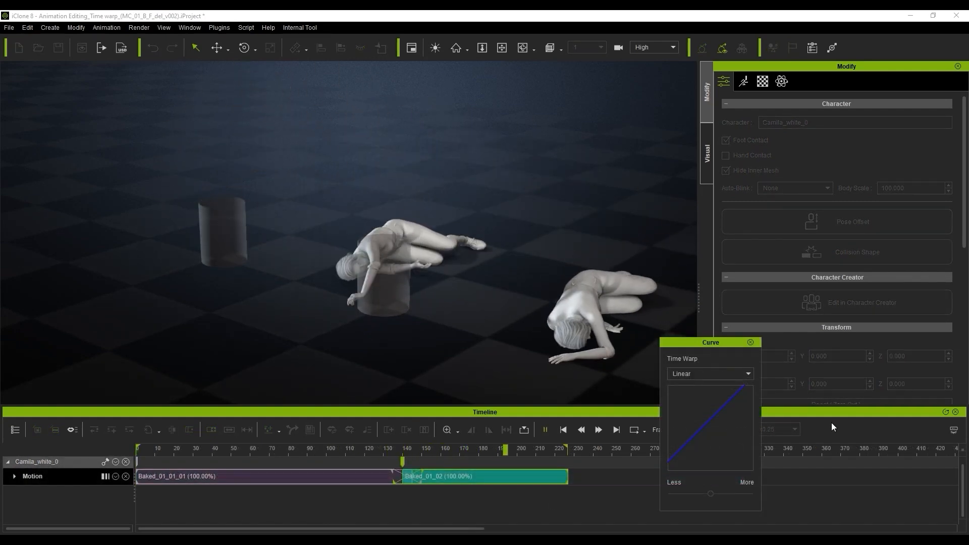
Step: Stop playback and load the Camila_white_1 project with its single MC_01_B_F_del_v002 clip
click(358, 449)
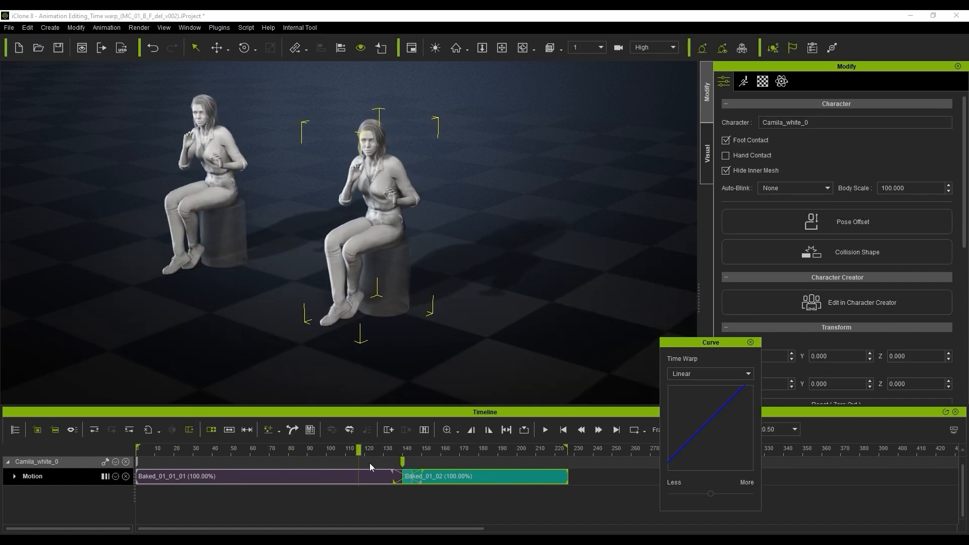
click(710, 374)
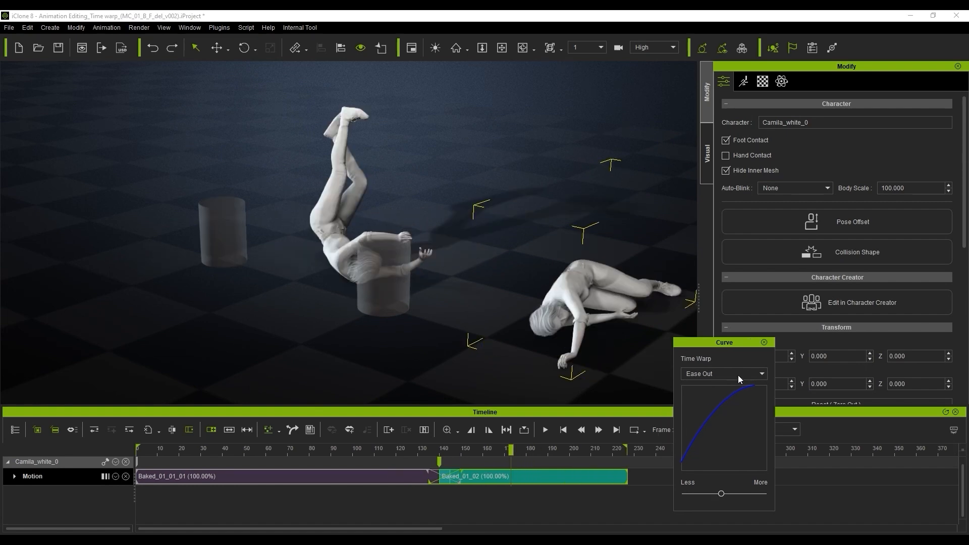
click(722, 374)
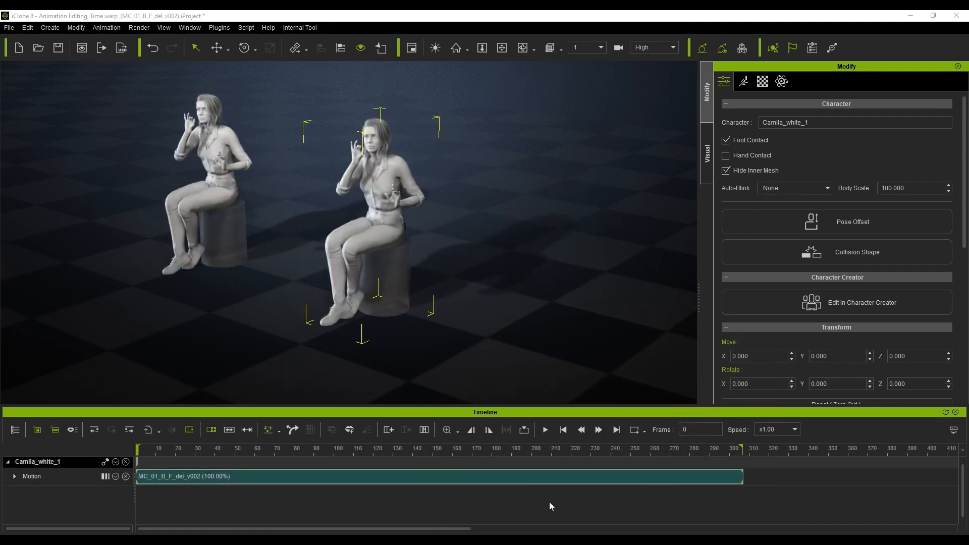
Step: Split Camila's motion clip with Break at frame 145
click(544, 430)
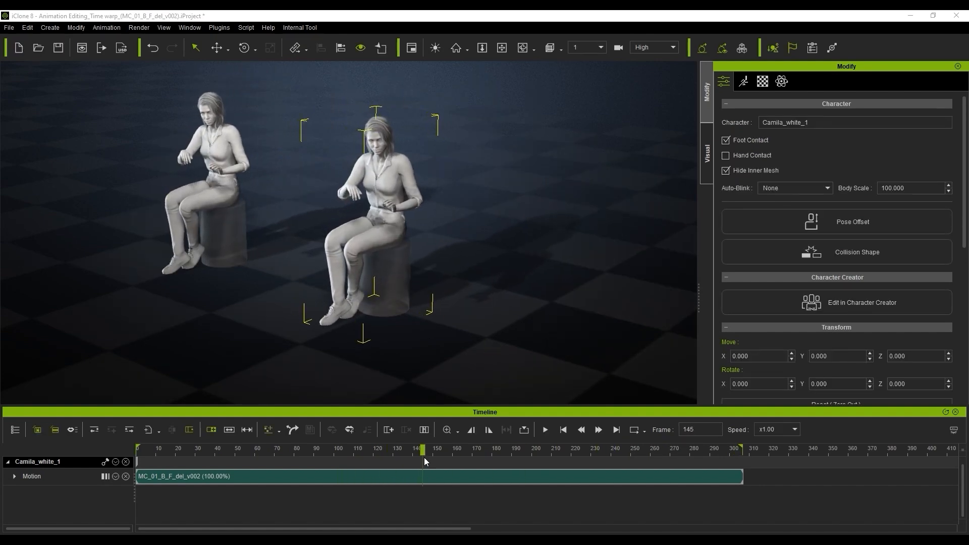
click(171, 430)
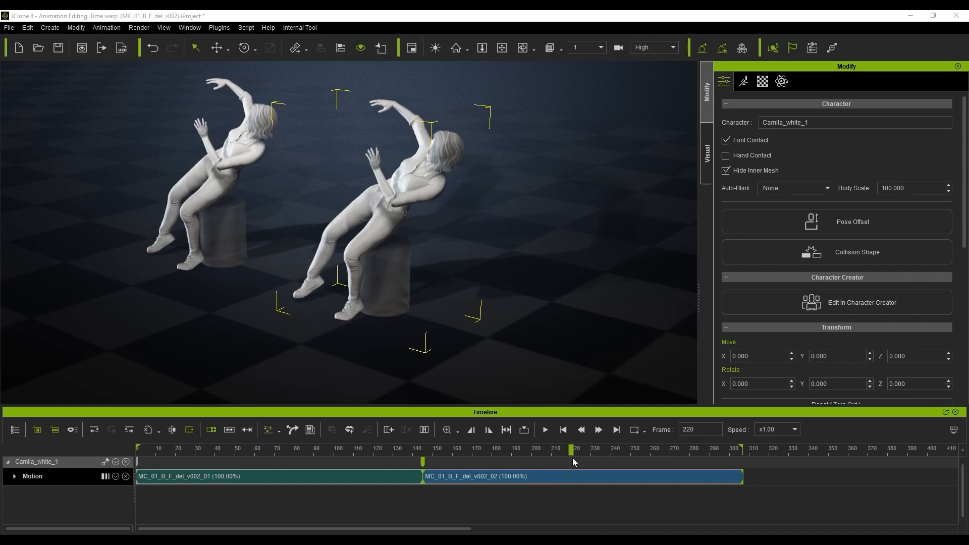
mouse_move(333, 463)
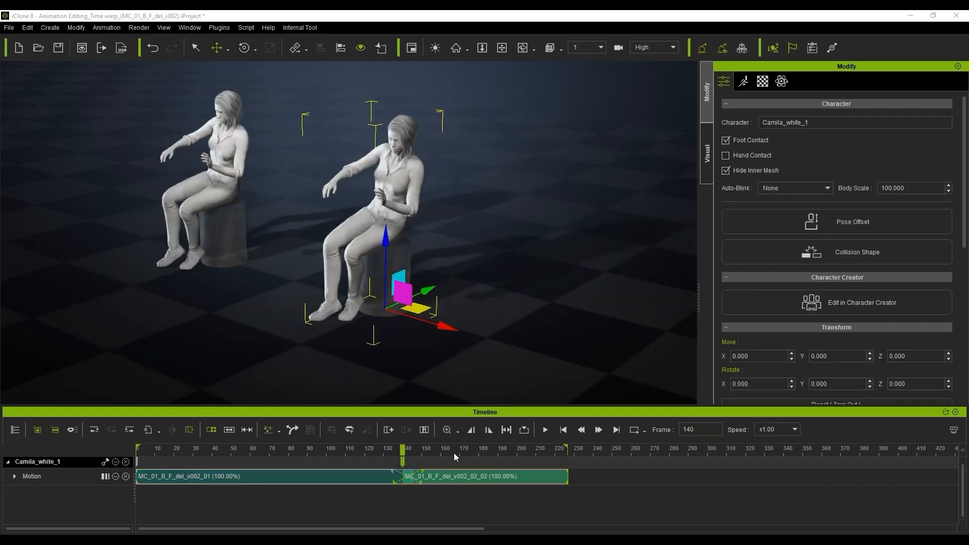
Step: Apply an Ease Out time warp to the second motion clip and scrub the fall
right_click(482, 477)
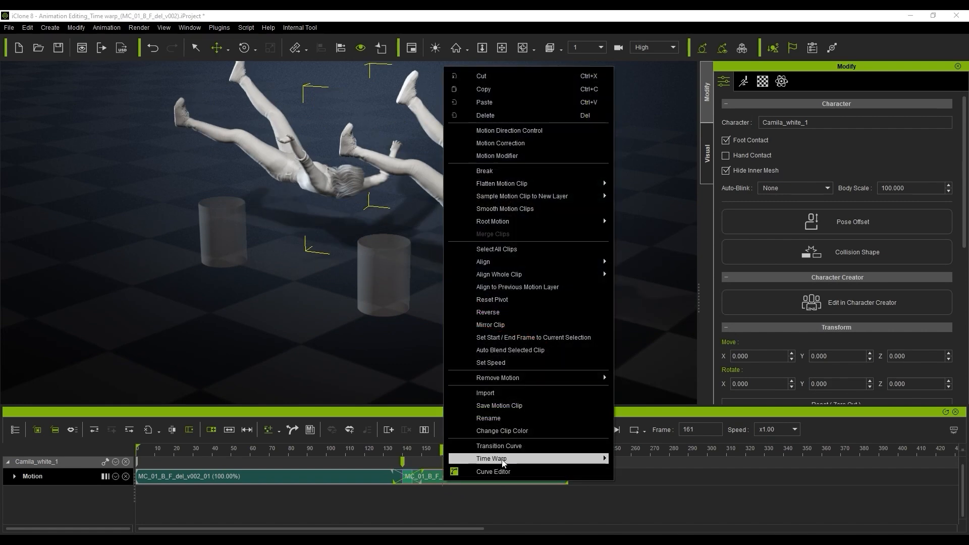
mouse_move(491, 458)
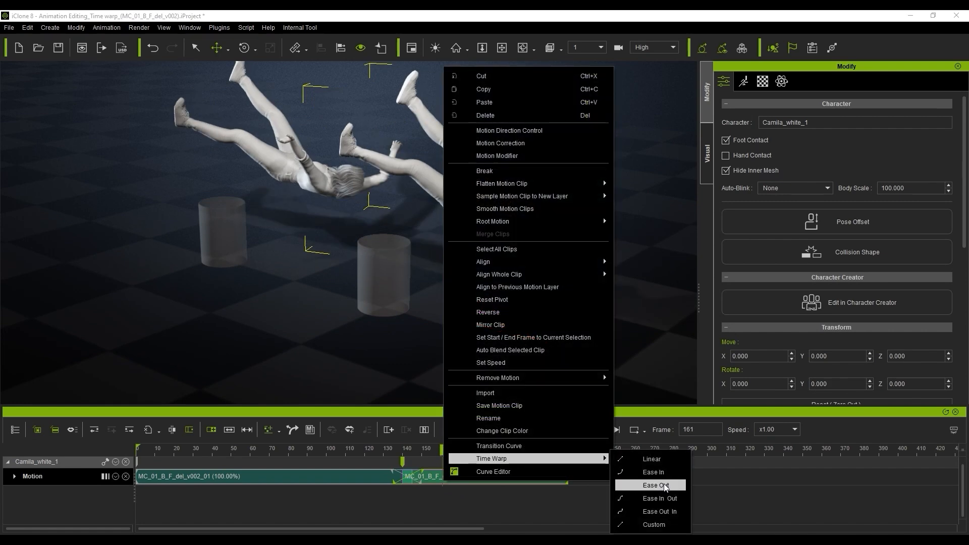
click(655, 485)
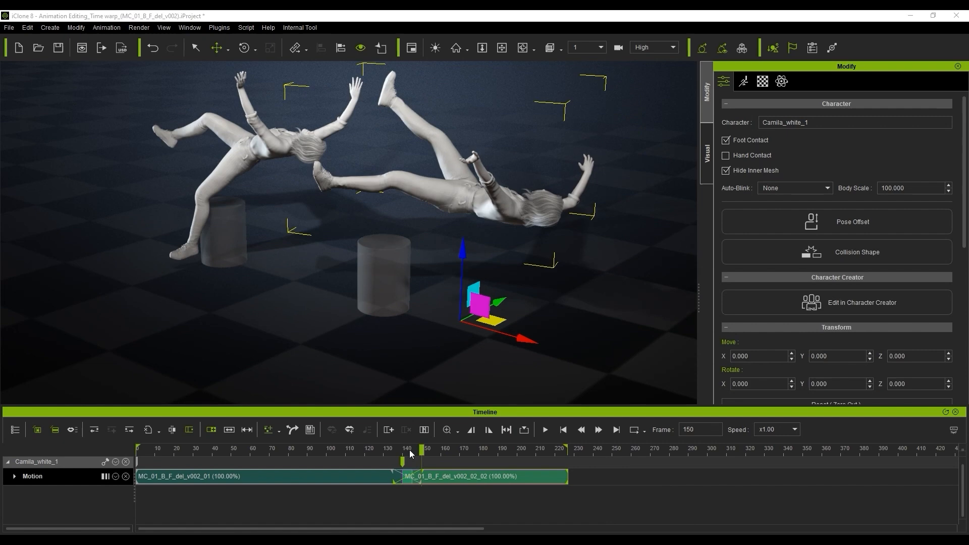
drag(409, 454, 400, 461)
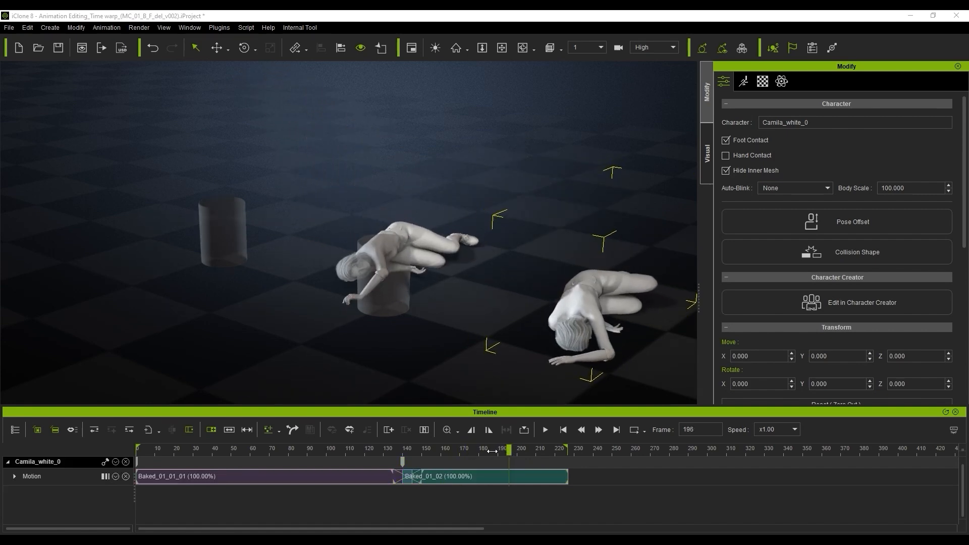
Step: Open the Custom time warp curve for the Baked_01_02 clip, still Linear
drag(506, 449, 390, 449)
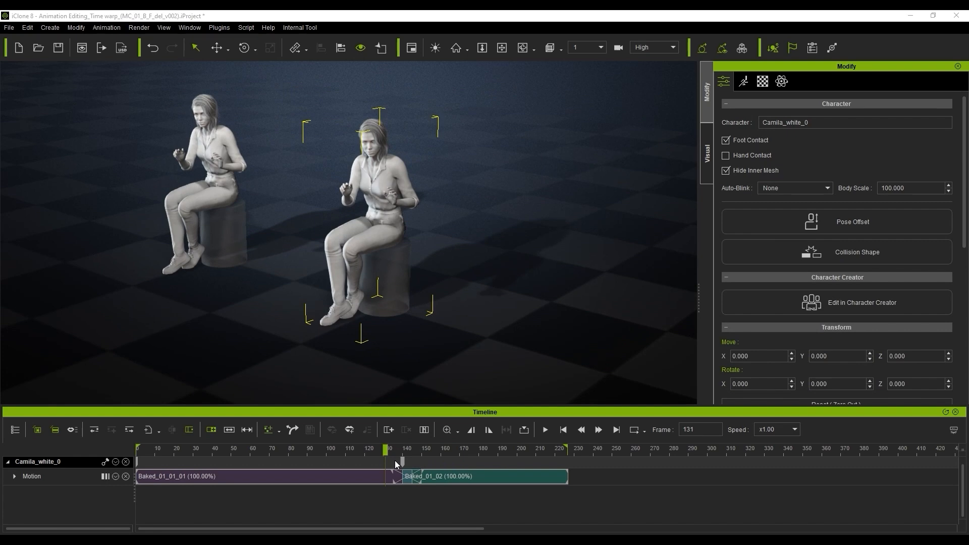
right_click(483, 476)
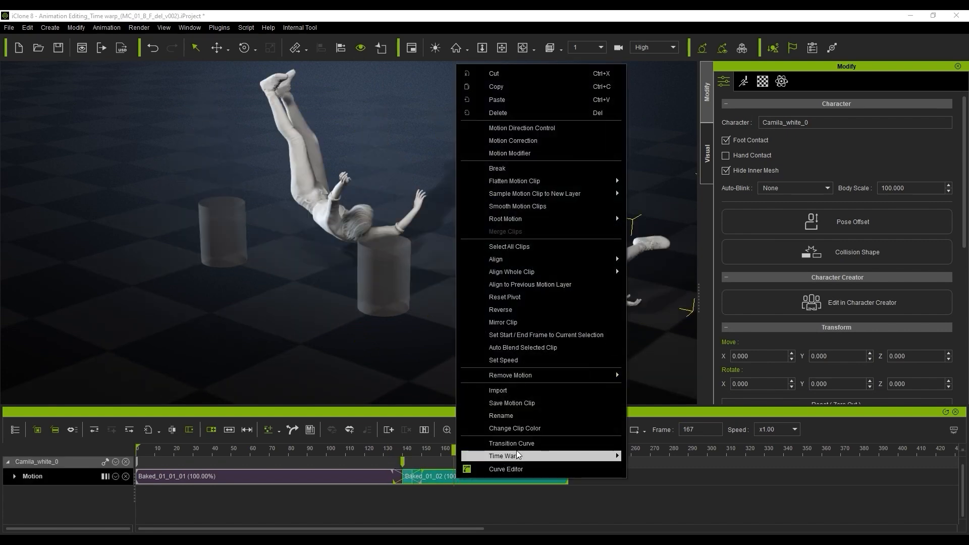
mouse_move(504, 456)
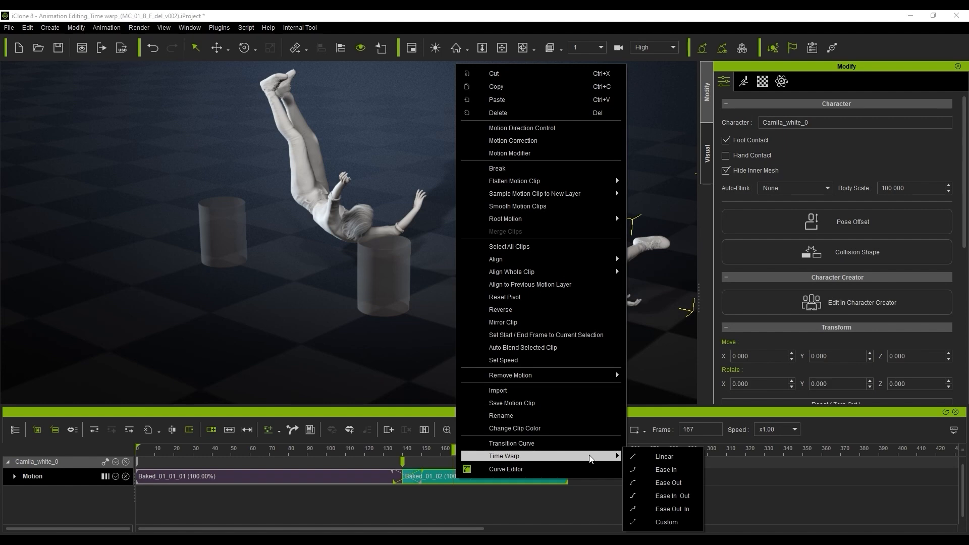
click(669, 485)
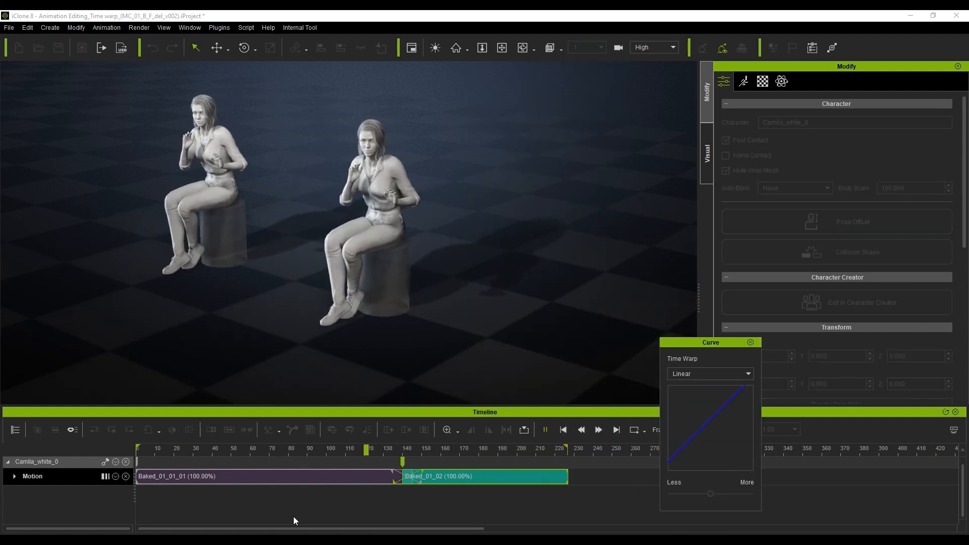
click(710, 374)
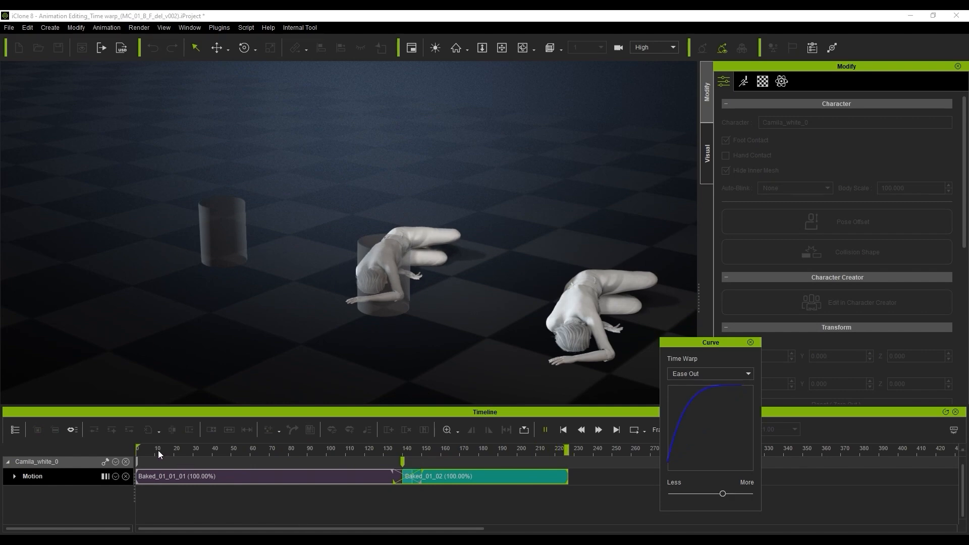
click(709, 374)
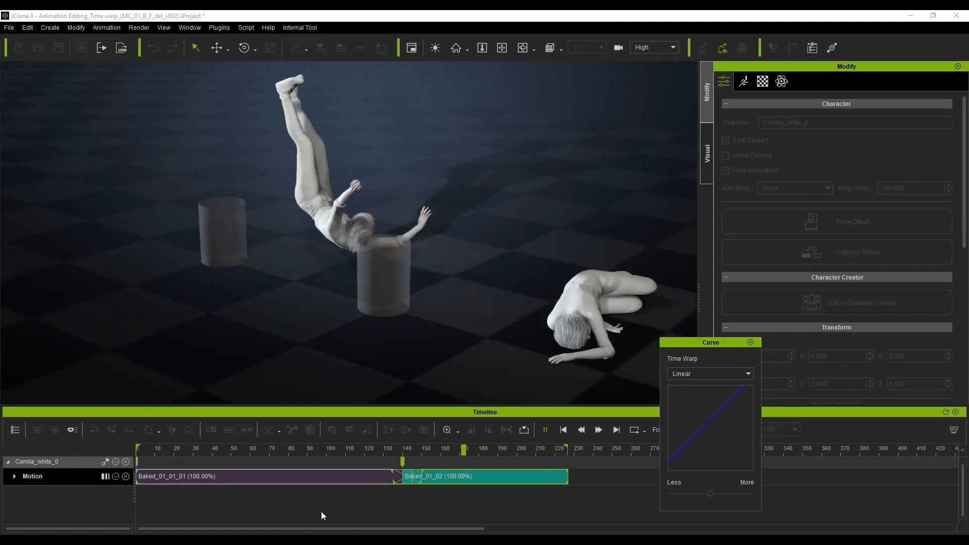
click(710, 374)
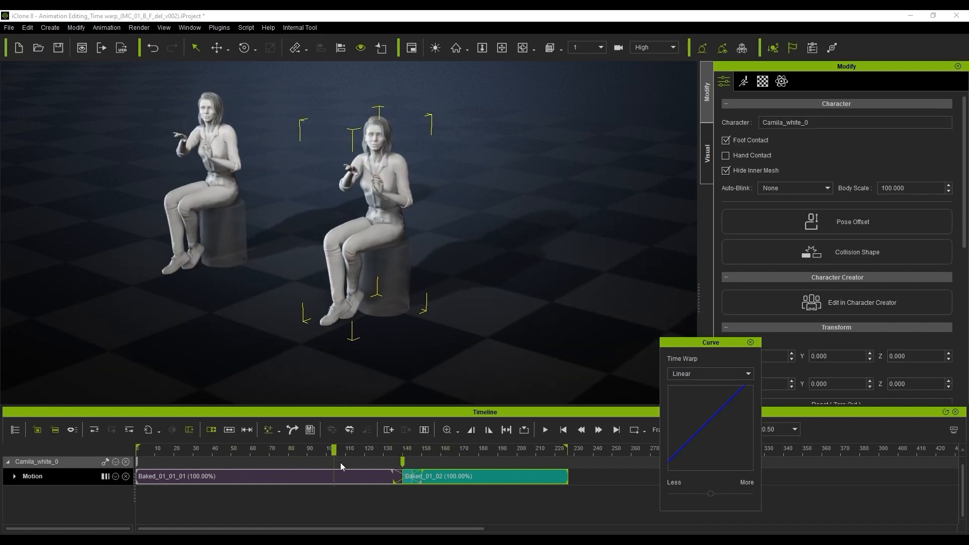
click(708, 373)
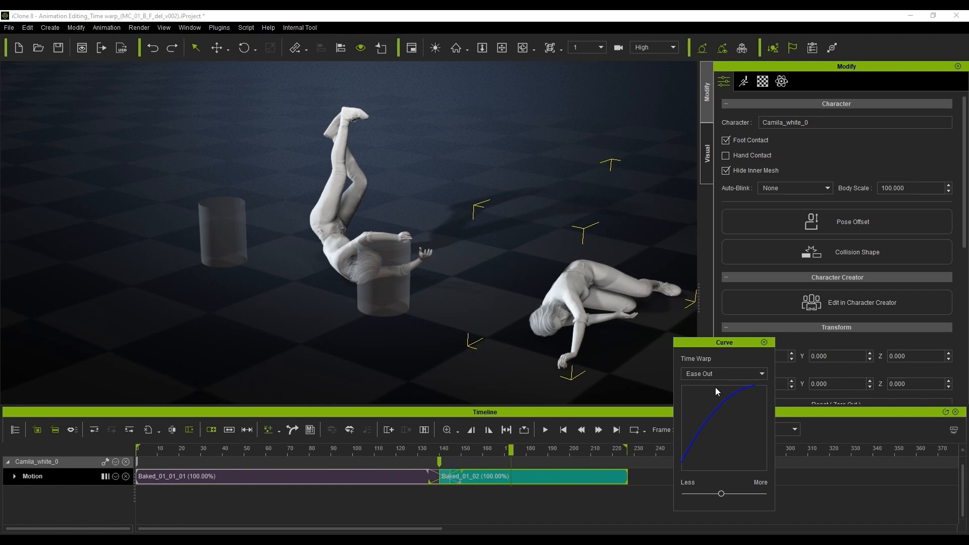
Step: Break Baked_01_02 near frame 160 and set the short clip to Ease In & Out
click(723, 373)
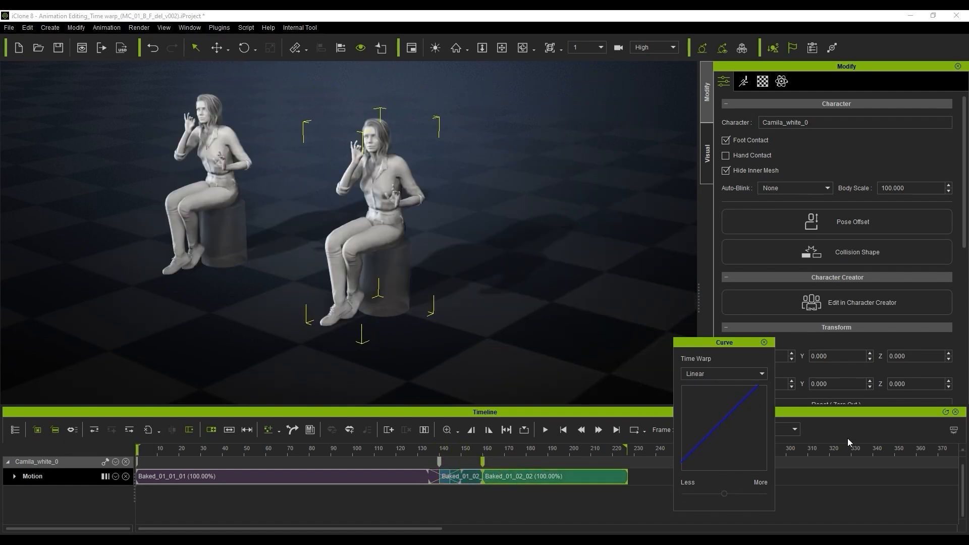
click(545, 430)
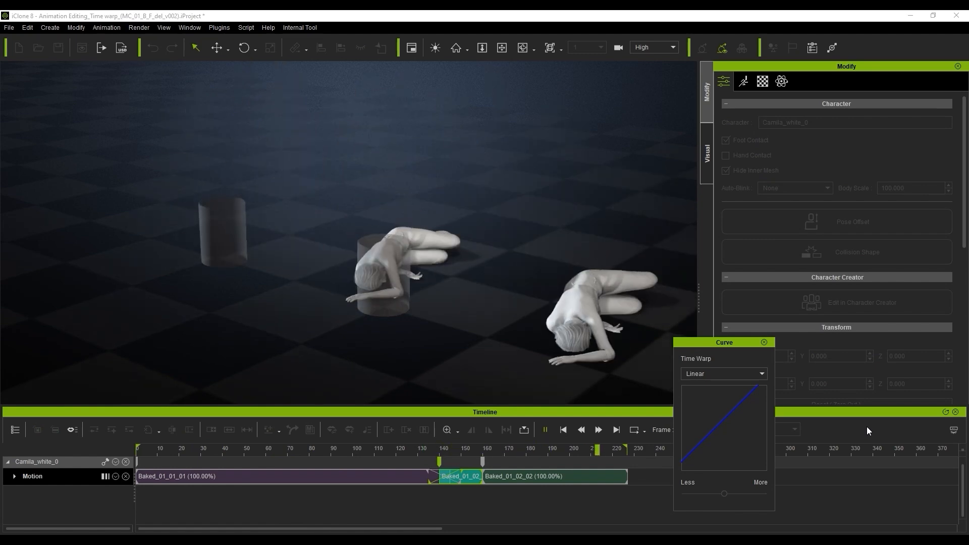
click(723, 374)
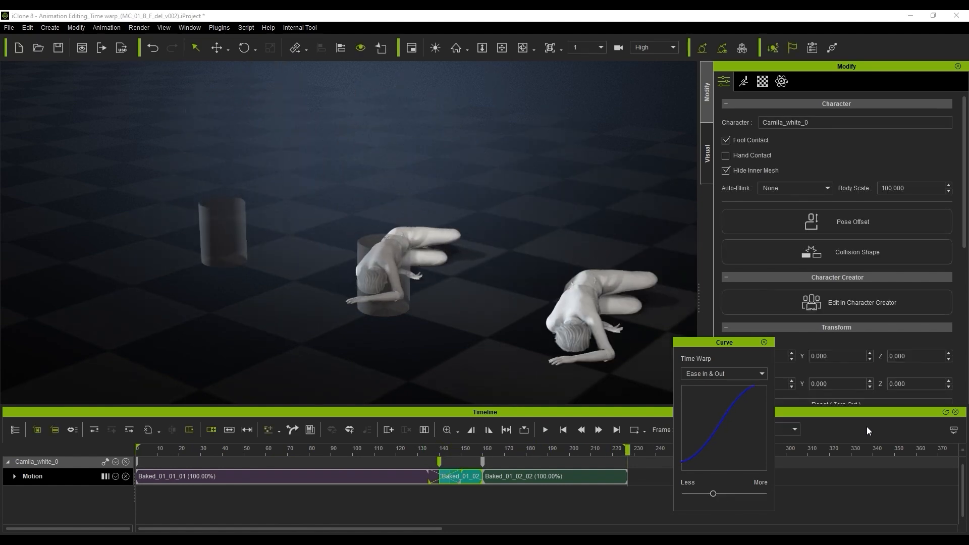